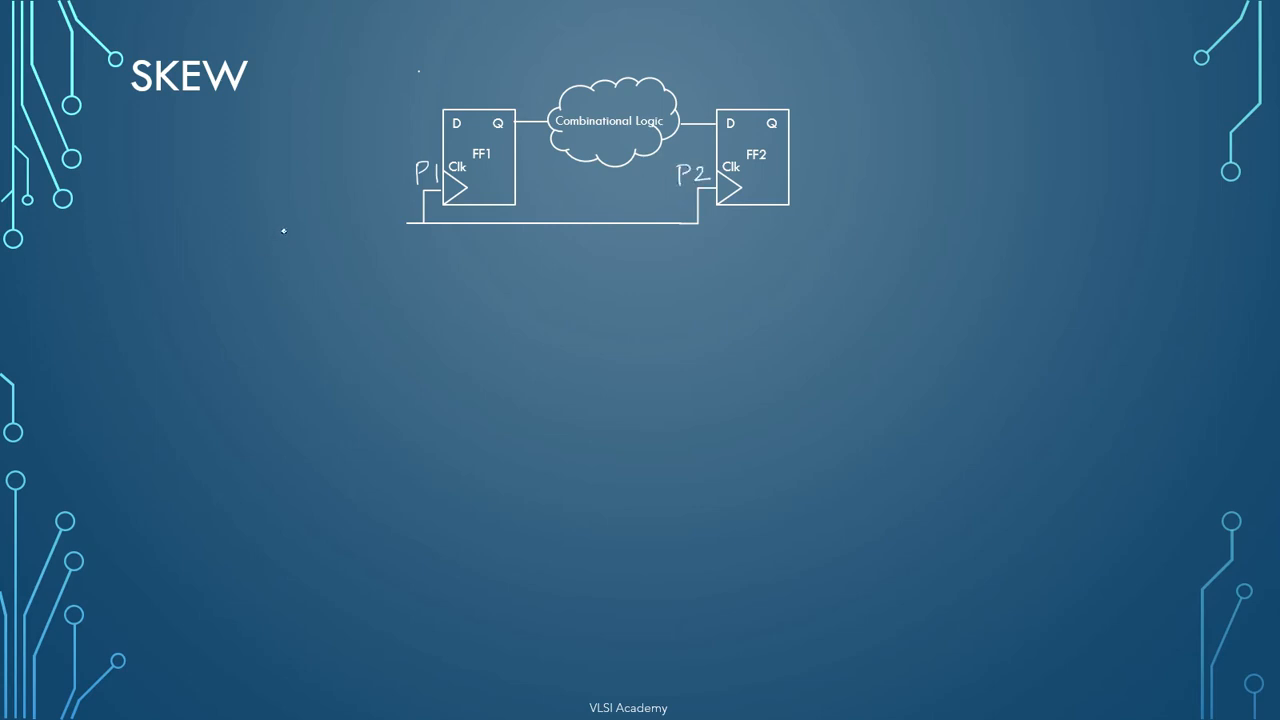
{"action": "mouse_move", "coordinate": [228, 230]}
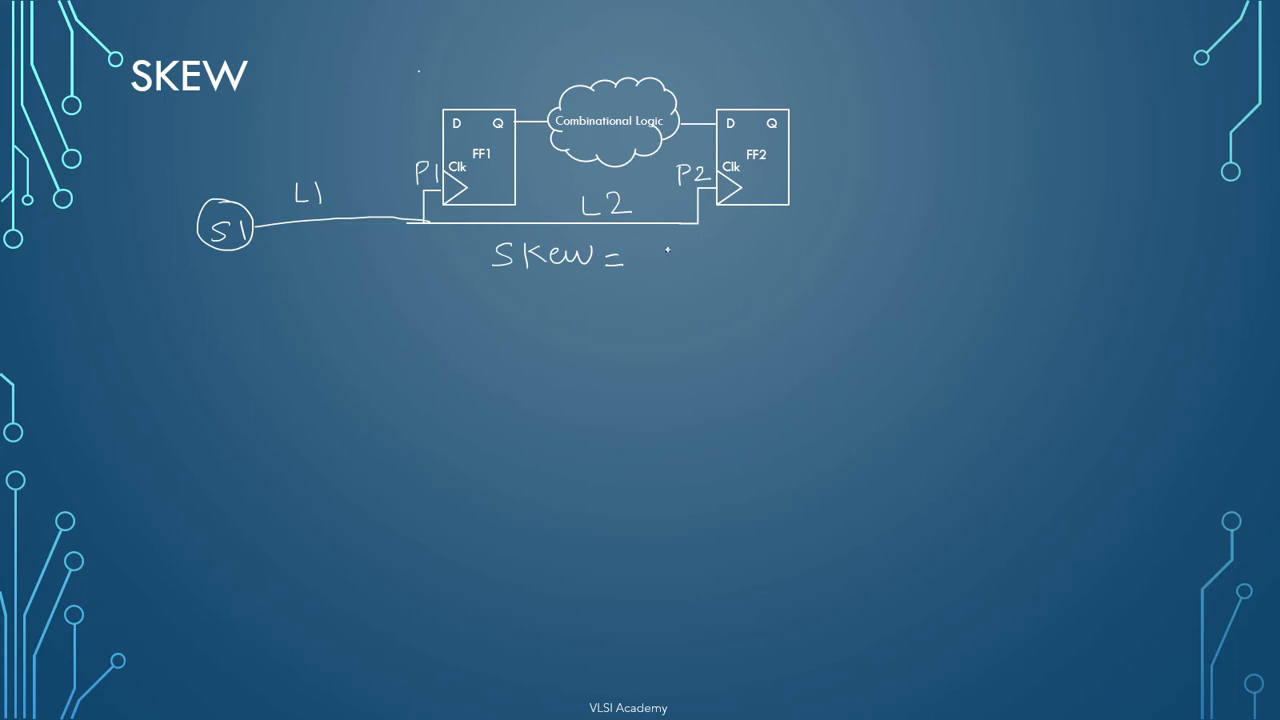
{"action": "type", "text": "L2"}
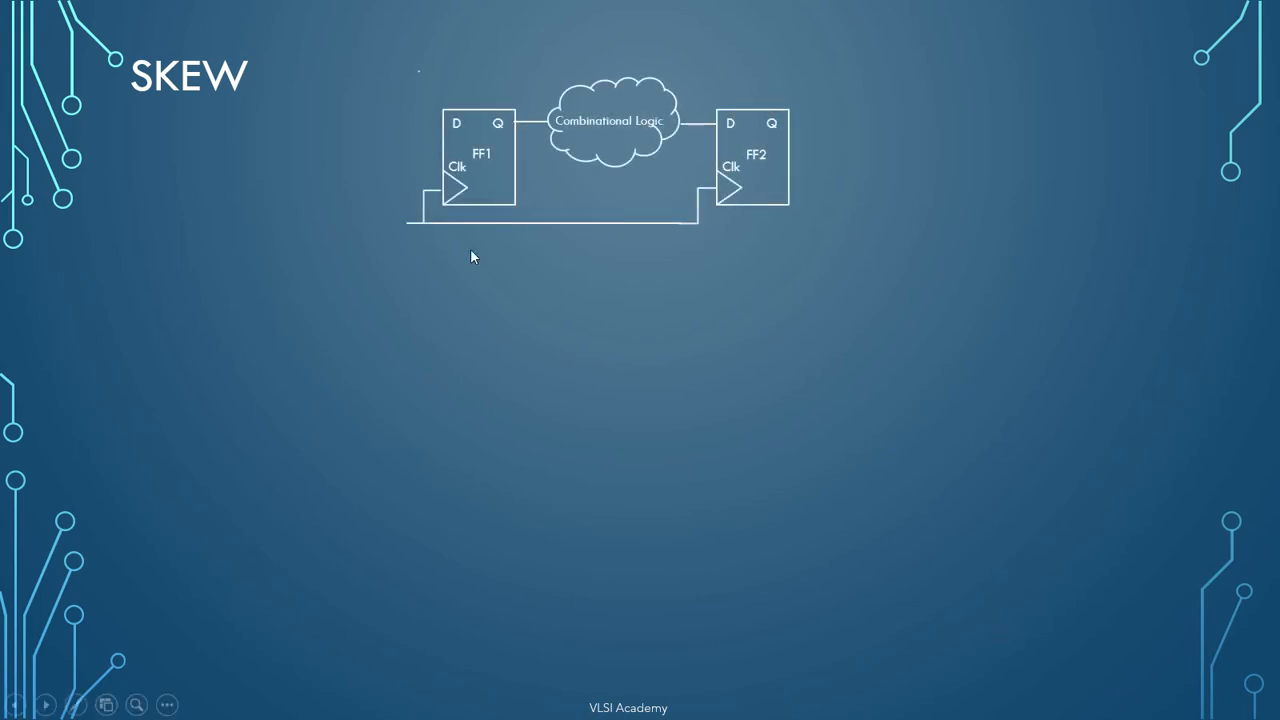
{"action": "mouse_move", "coordinate": [398, 234]}
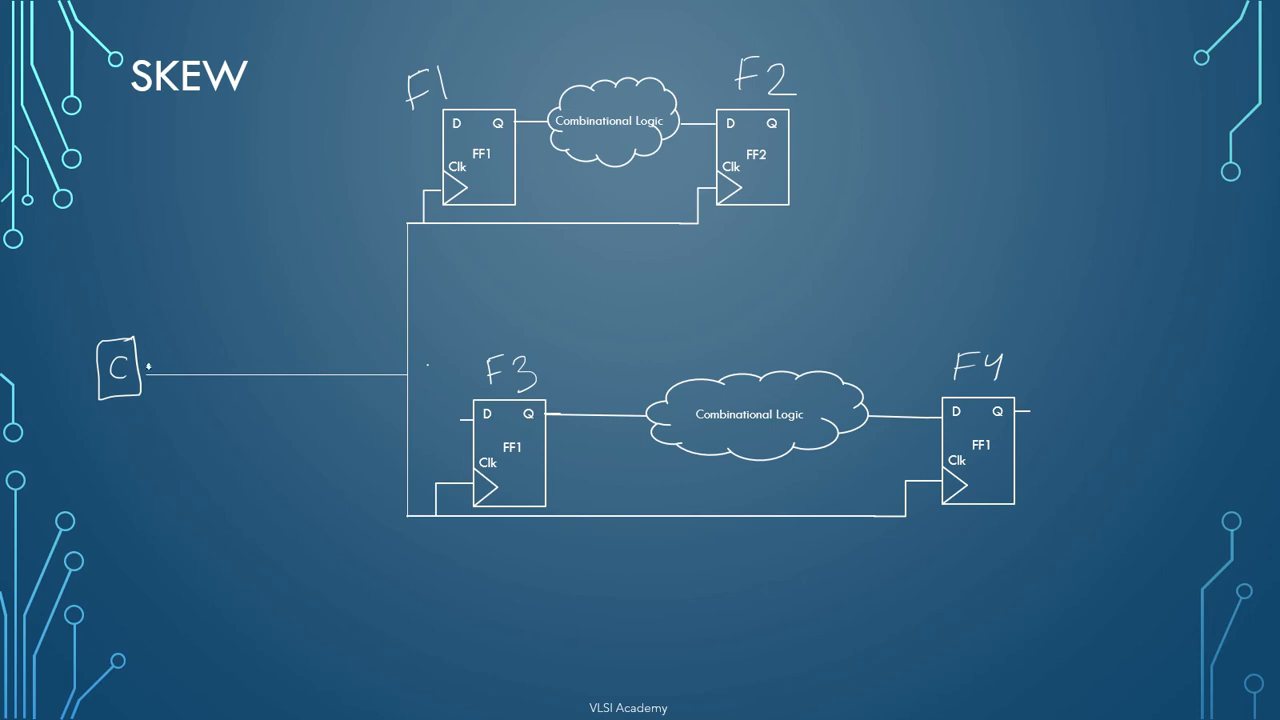
{"action": "mouse_move", "coordinate": [144, 370]}
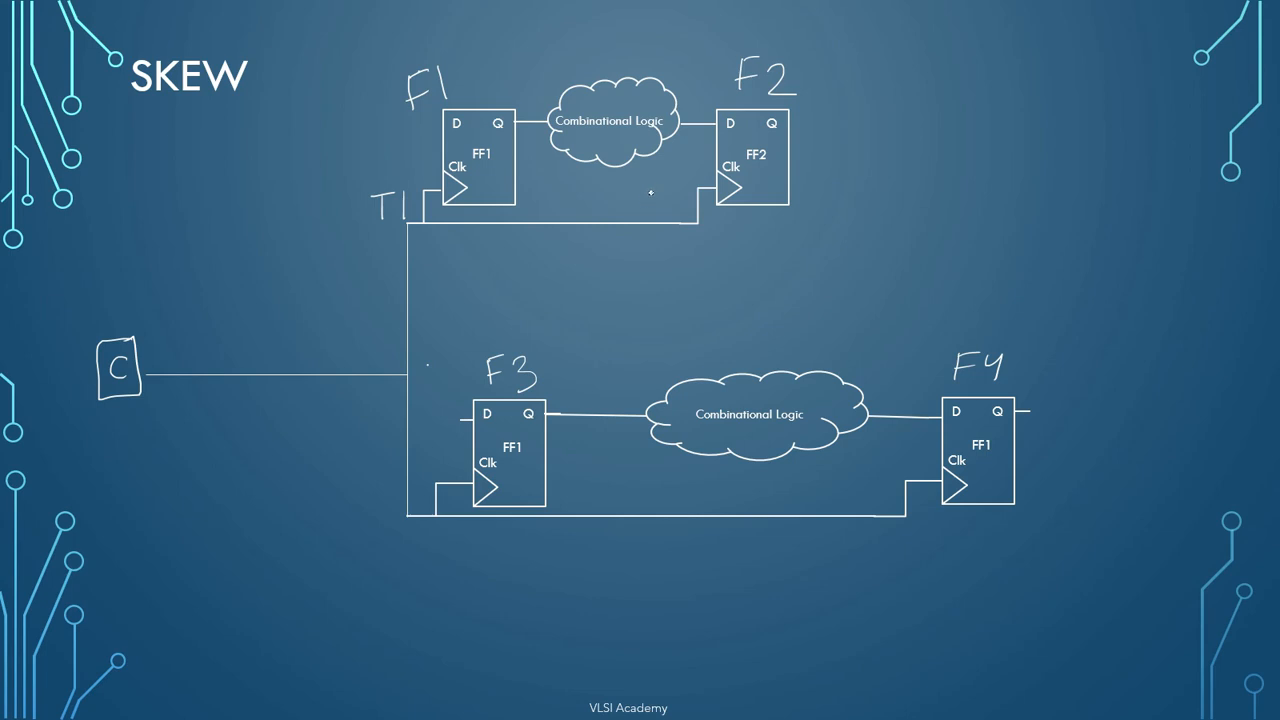
{"action": "type", "text": "T2"}
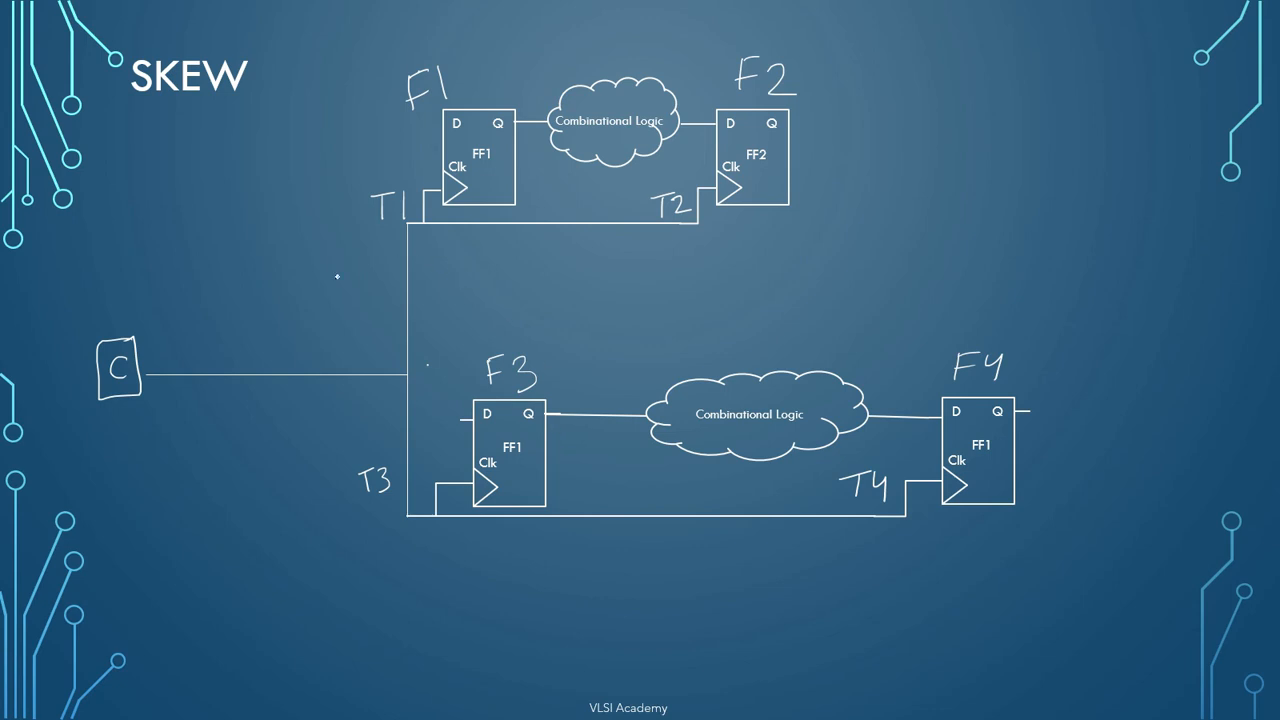
{"action": "mouse_move", "coordinate": [294, 314]}
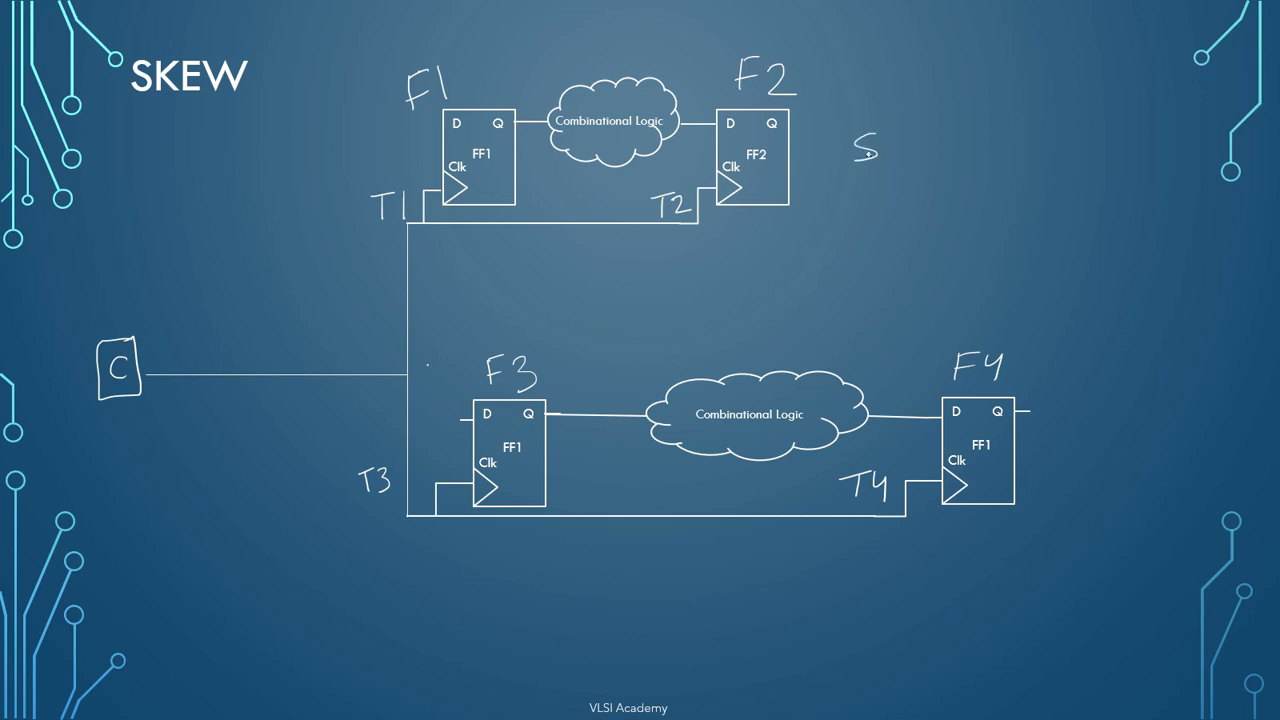
{"action": "type", "text": "S1 = T2 - T1"}
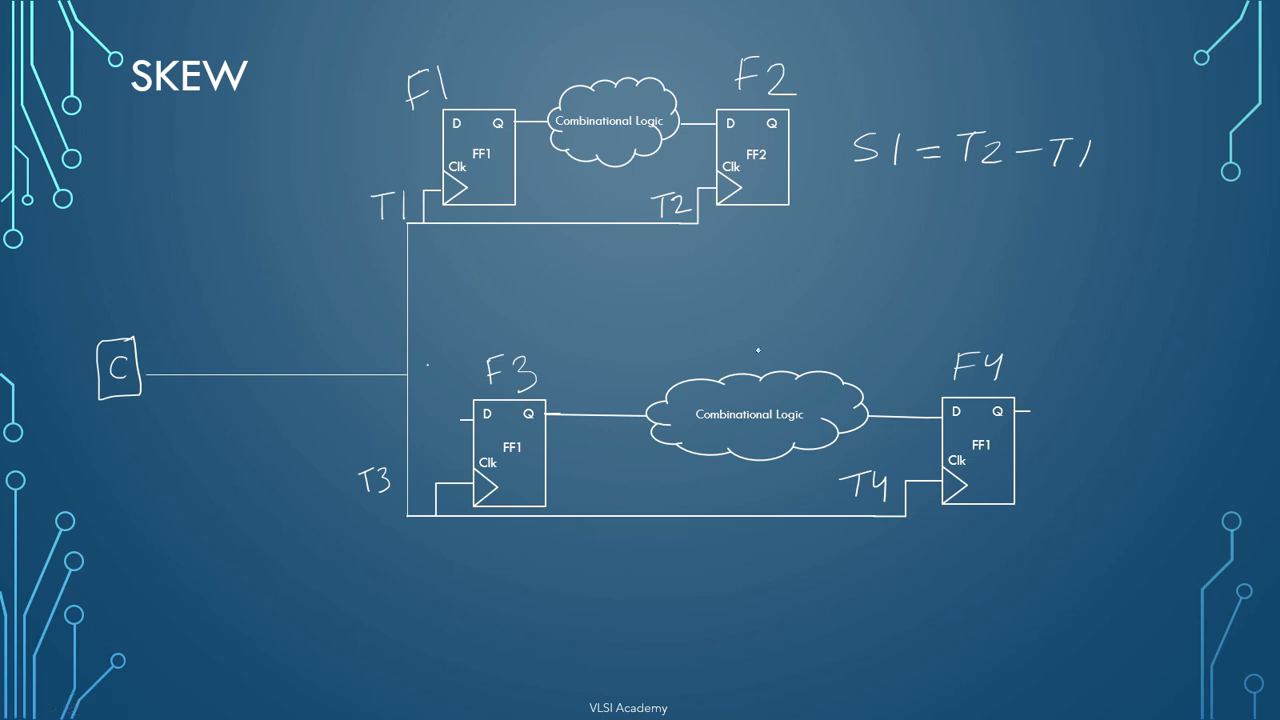
{"action": "mouse_move", "coordinate": [932, 242]}
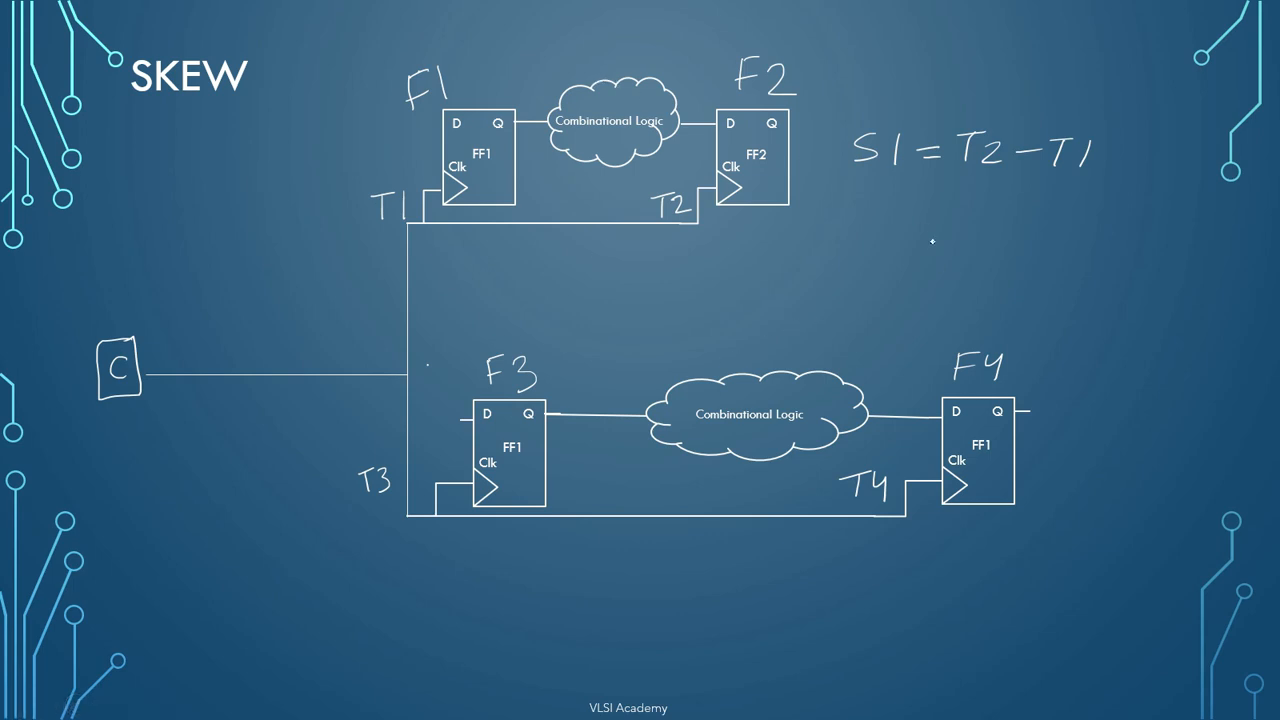
{"action": "mouse_move", "coordinate": [840, 564]}
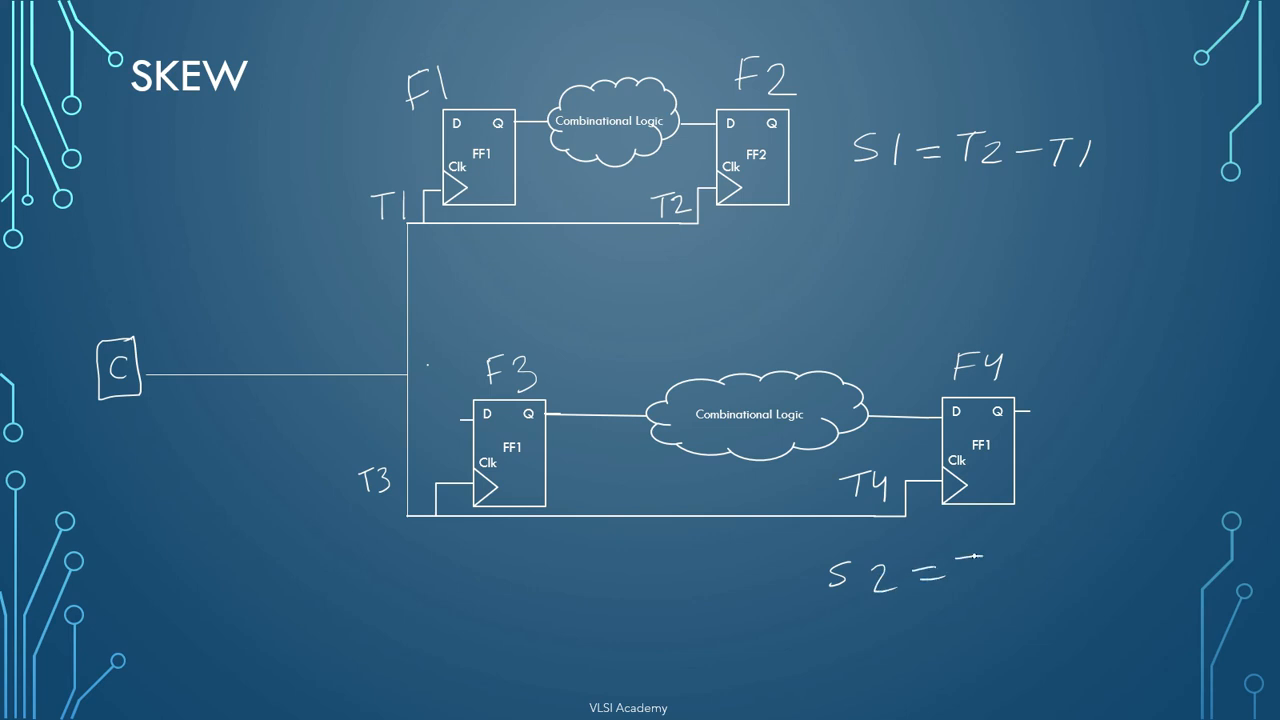
{"action": "type", "text": "T4-T3"}
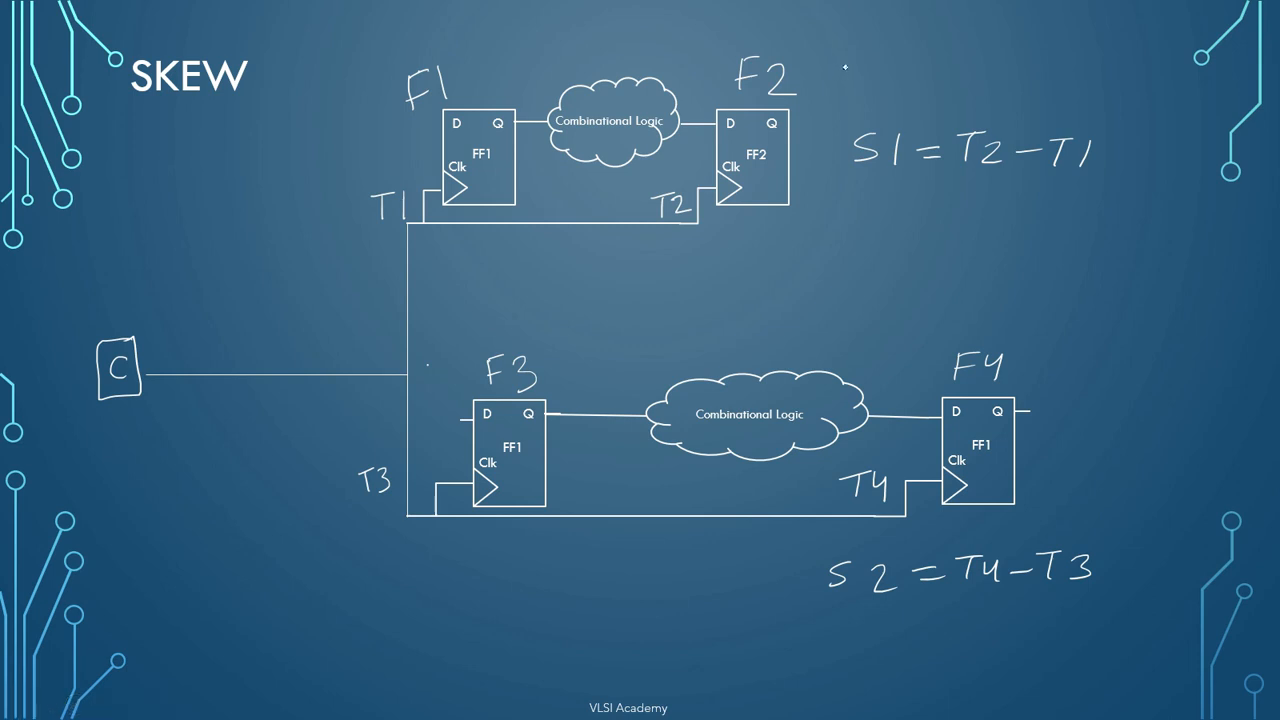
{"action": "type", "text": "loca"}
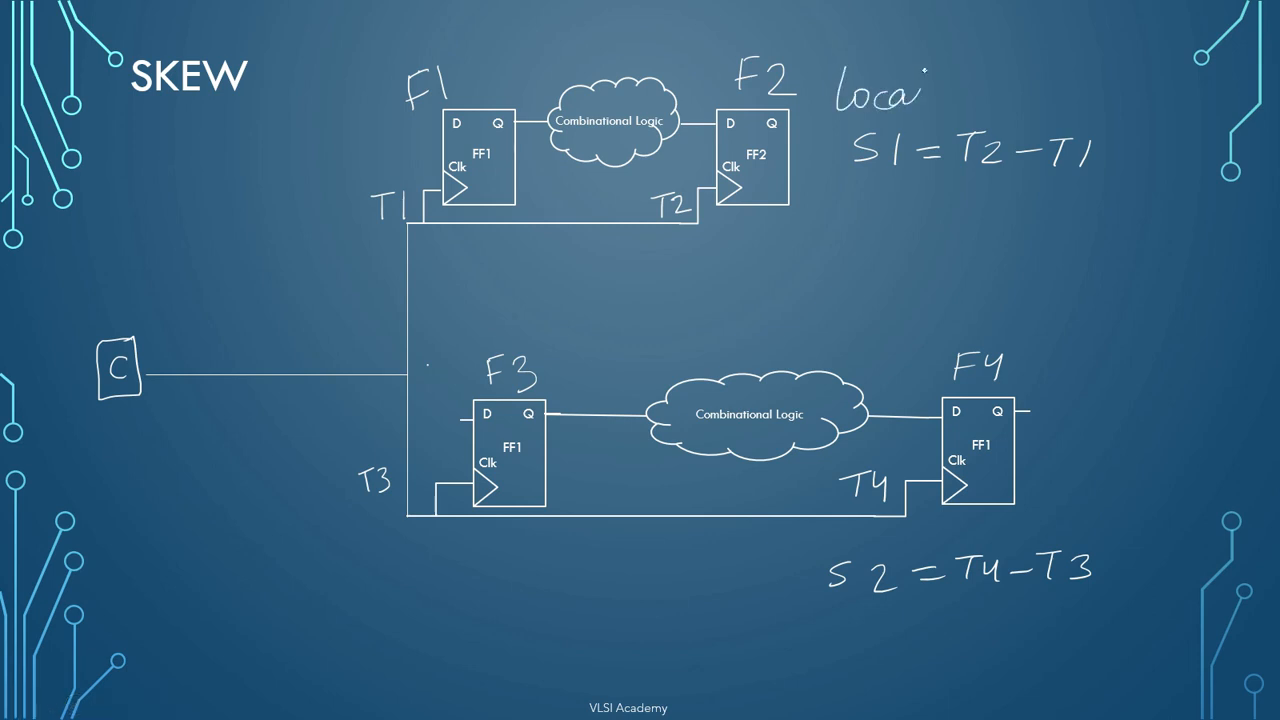
{"action": "type", "text": "Skew"}
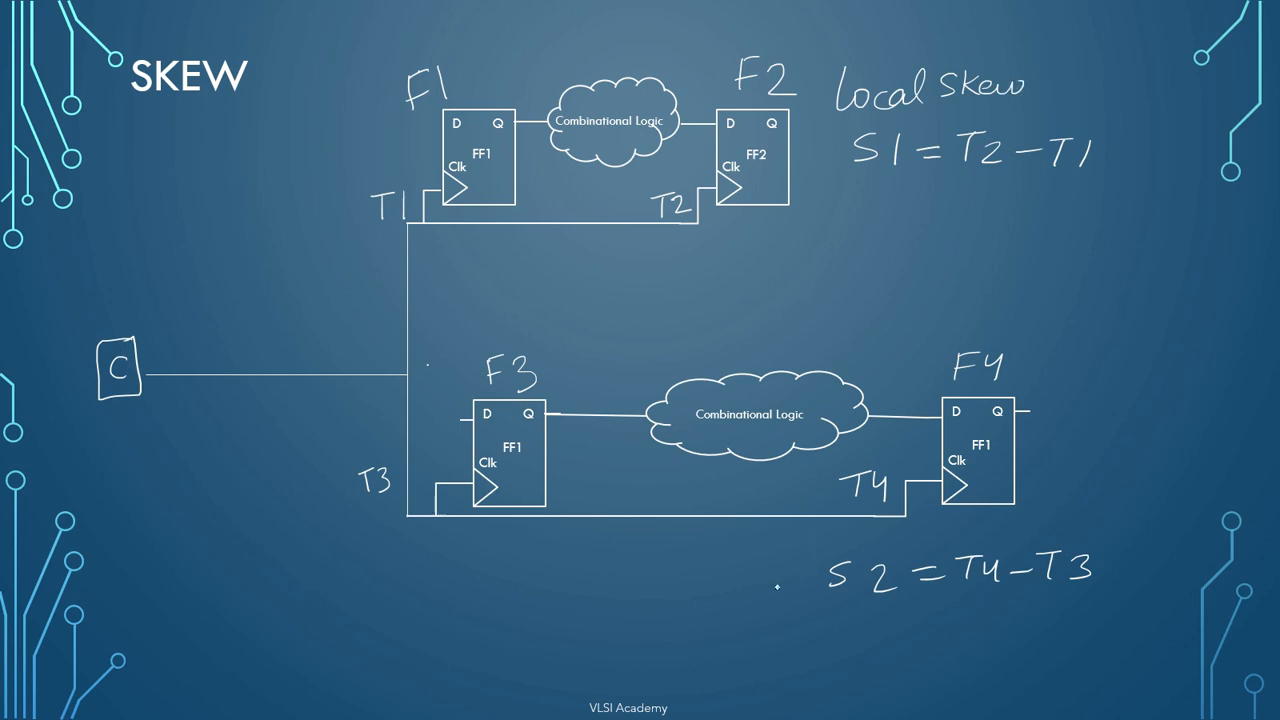
{"action": "type", "text": "loca"}
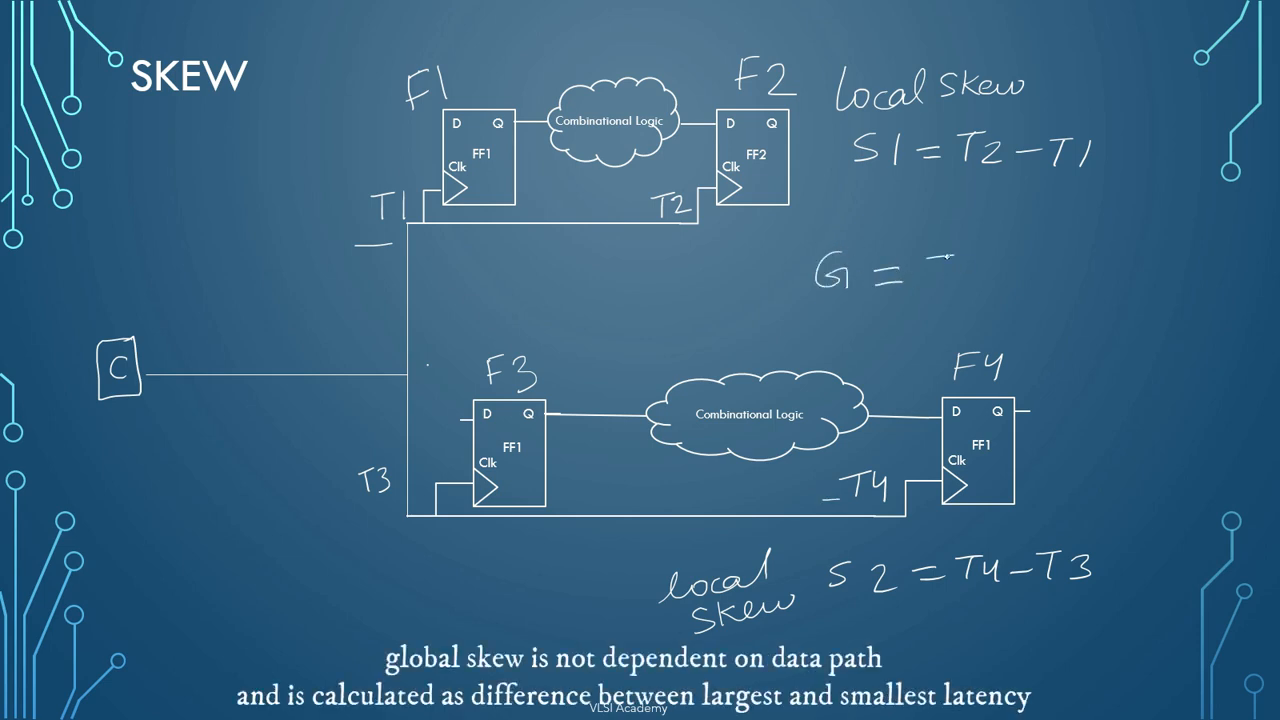
{"action": "type", "text": "T4"}
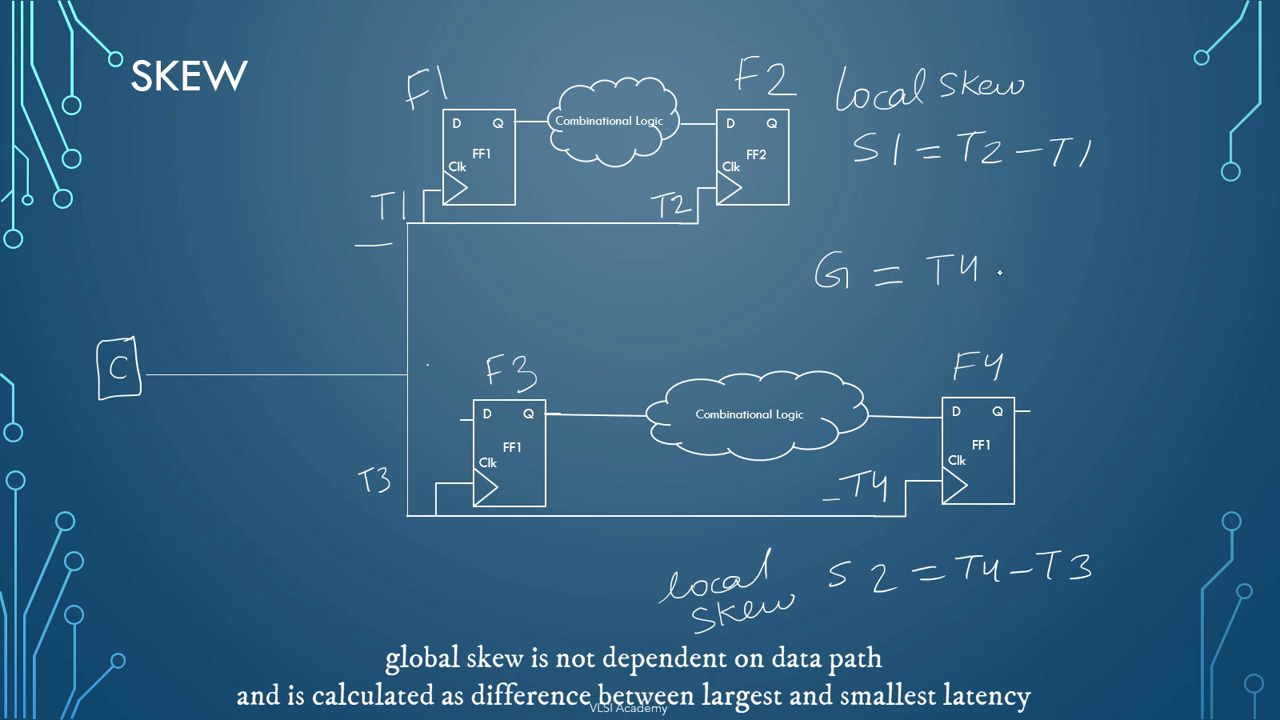